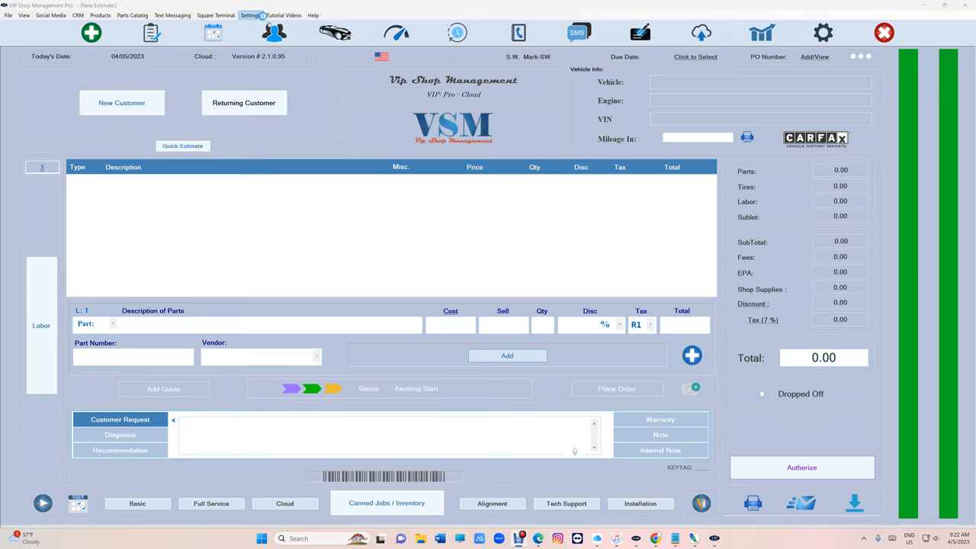
Step: Run the update check from the Settings menu and confirm the program is up to date
click(250, 14)
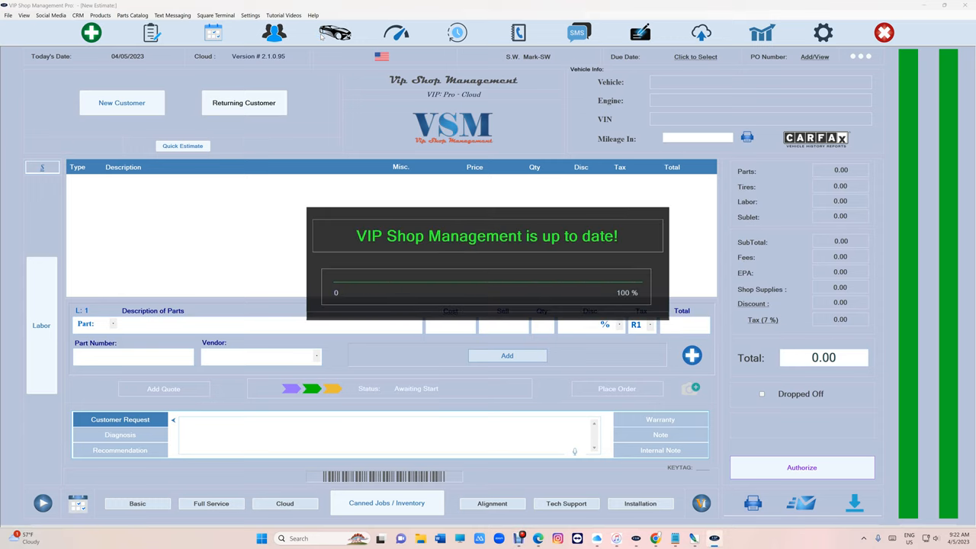
Step: Switch parts markup in General Settings to matrix-based pricing with 'Use Matrix Instead'
click(823, 32)
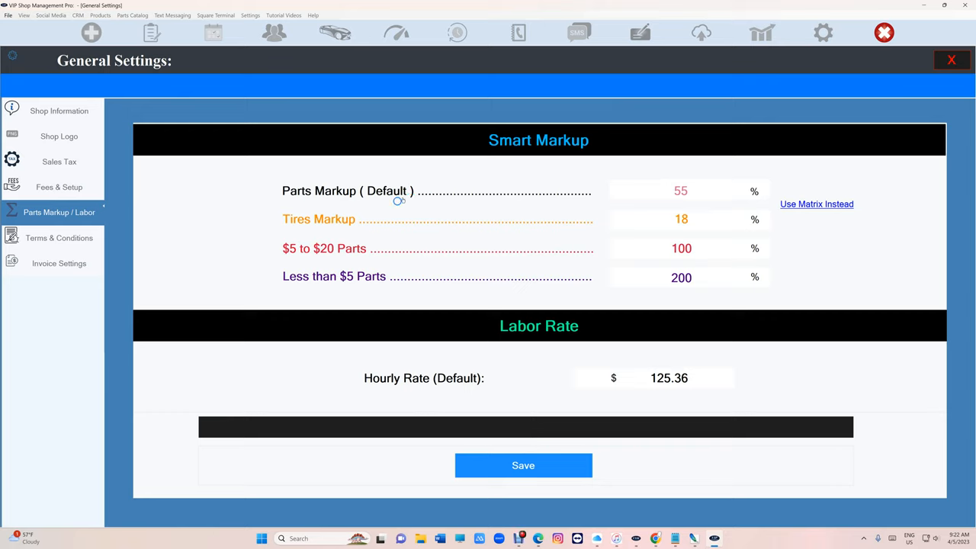
mouse_move(488, 184)
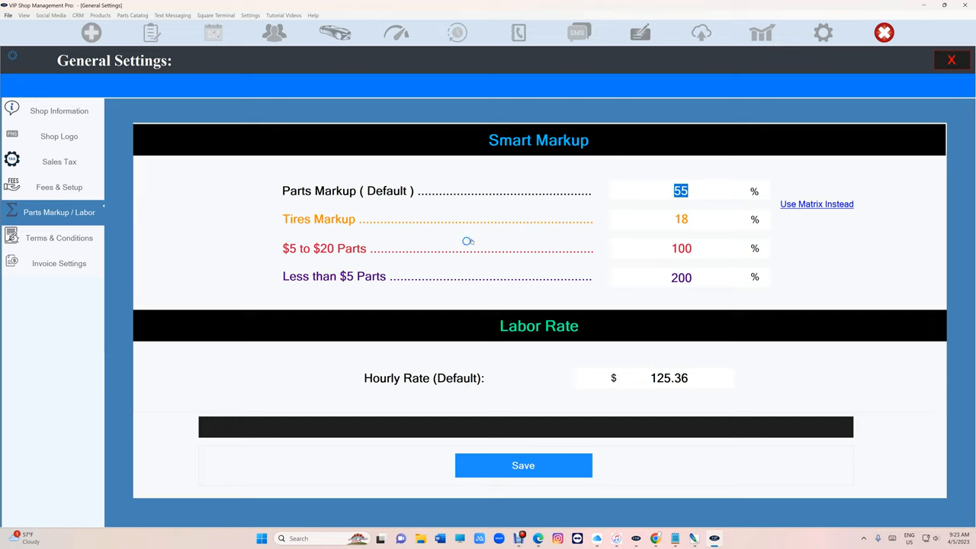
mouse_move(492, 228)
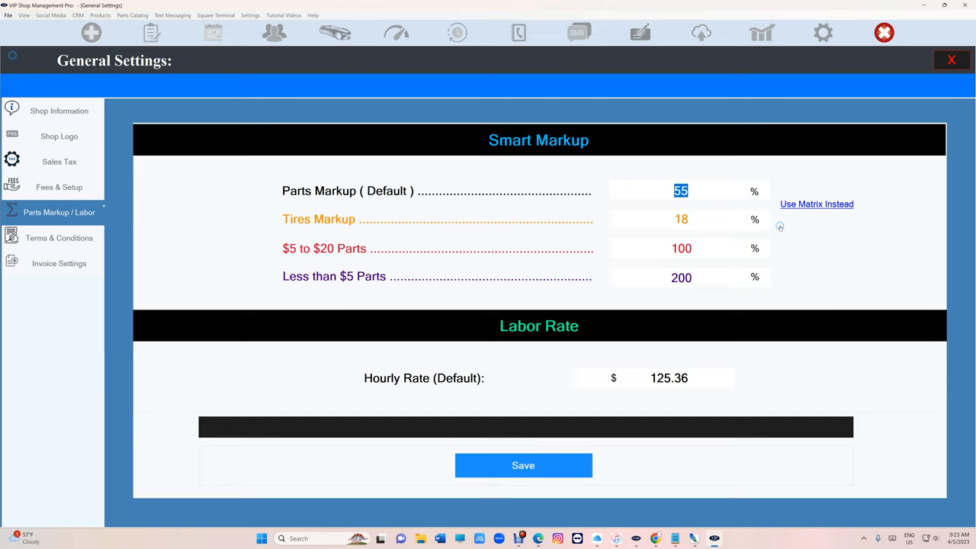
mouse_move(827, 206)
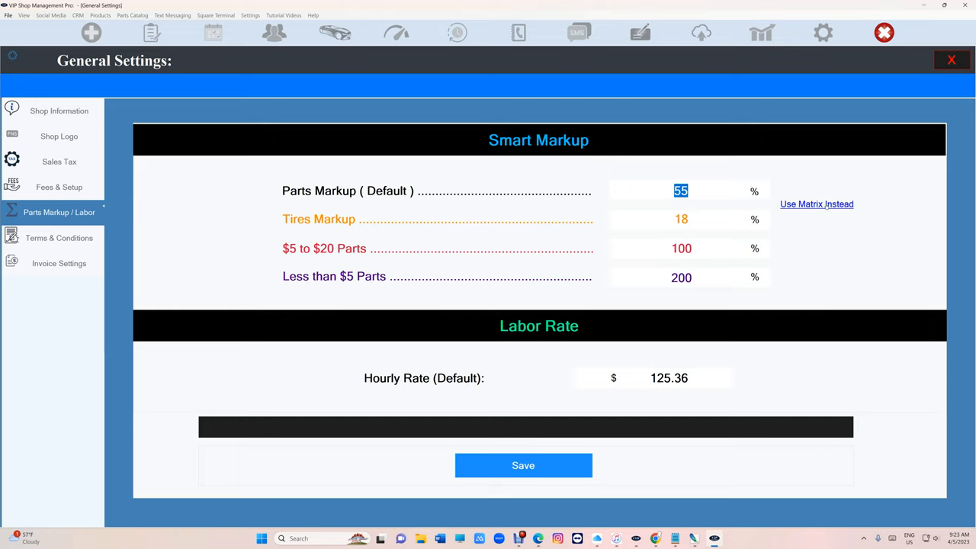
click(817, 203)
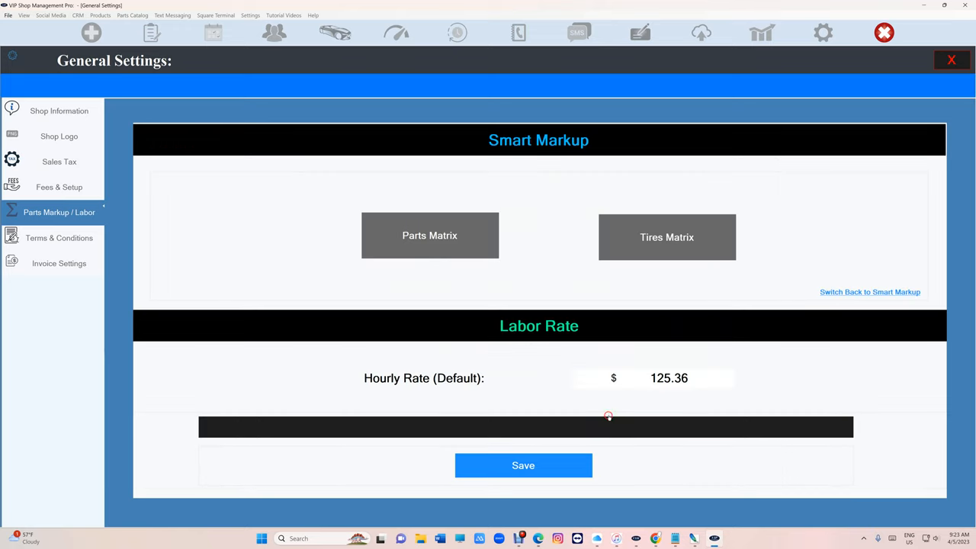
Step: Review the tires markup matrix, cancel without saving, and go to Invoice Settings
click(667, 236)
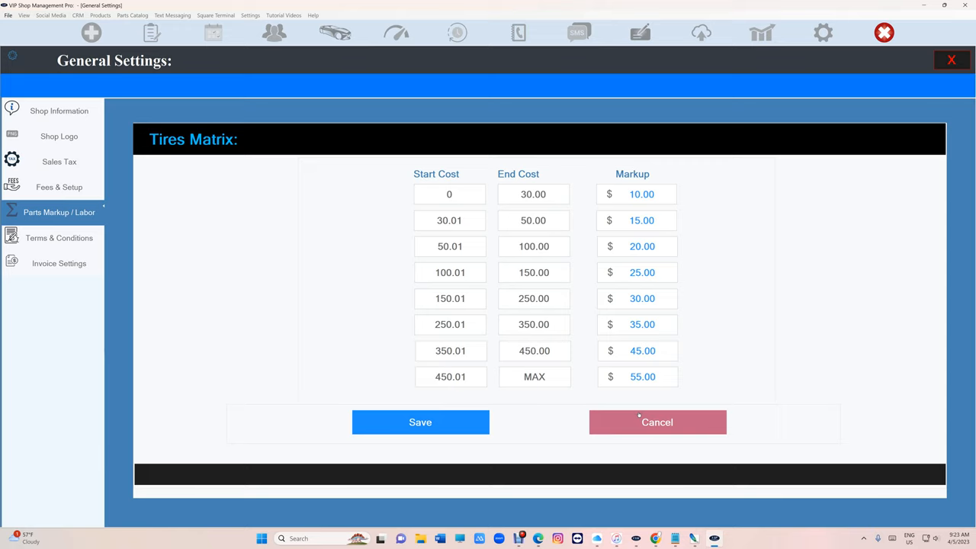
click(657, 421)
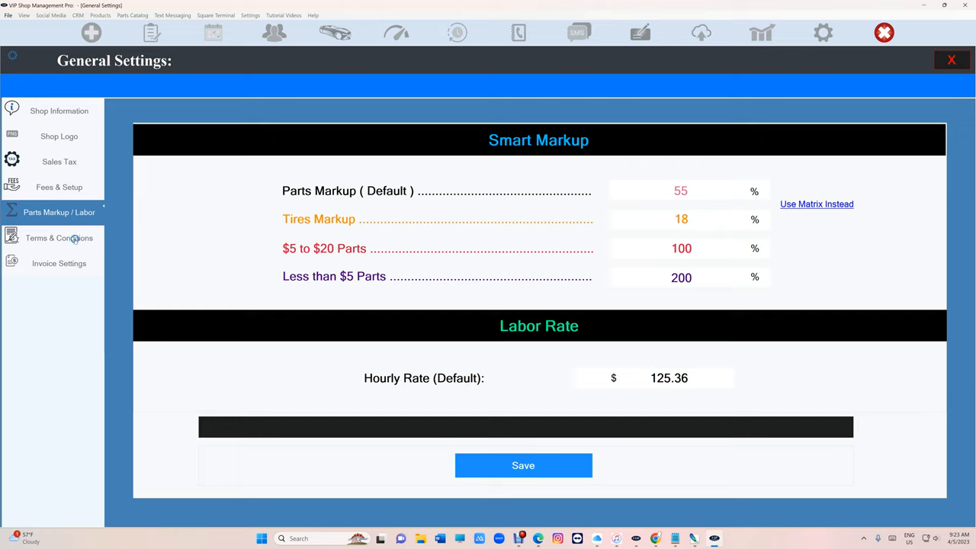
click(58, 263)
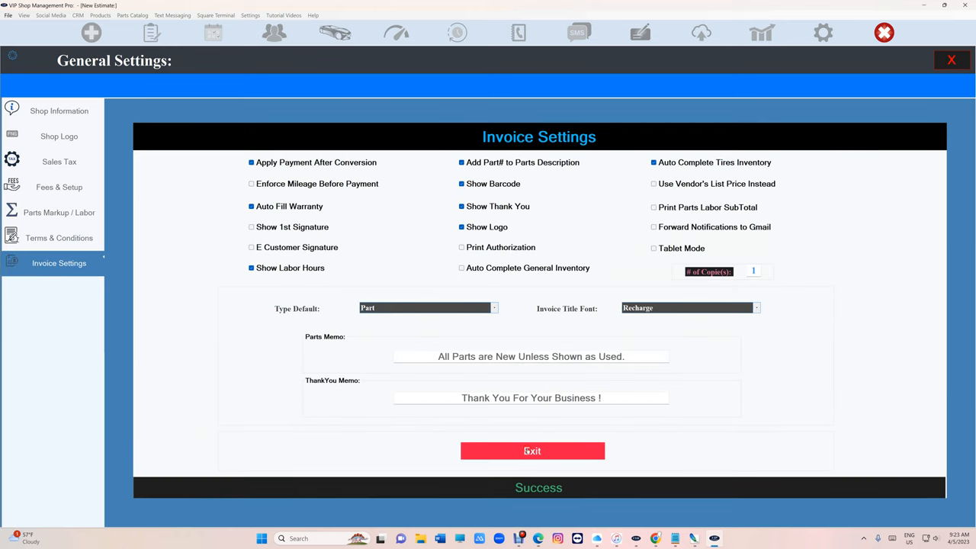
Step: Leave settings and set the estimate line's type to Tire
click(532, 451)
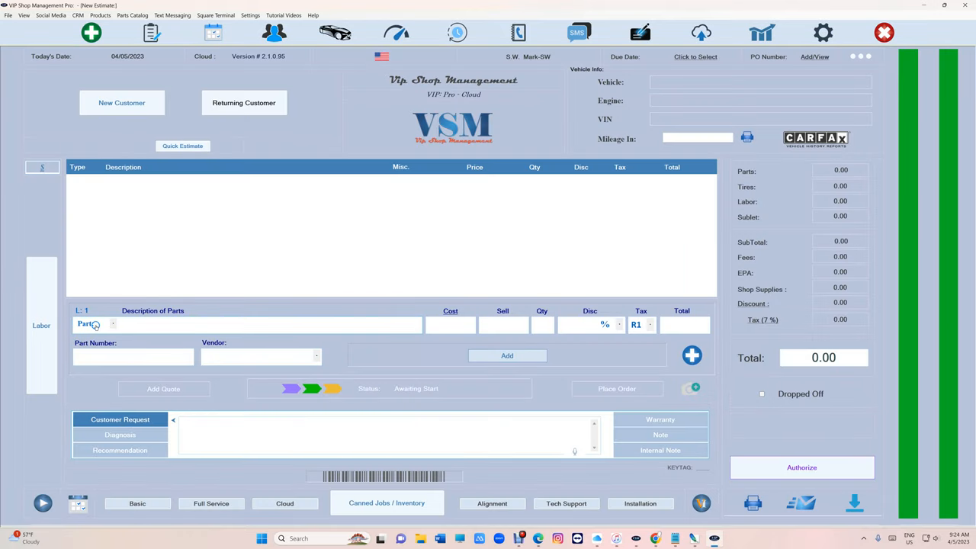
click(113, 324)
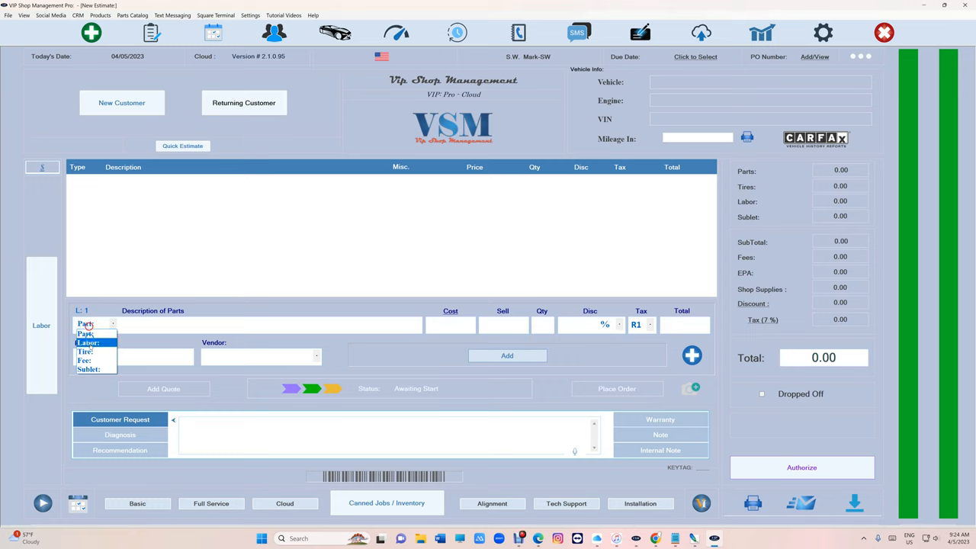
click(85, 351)
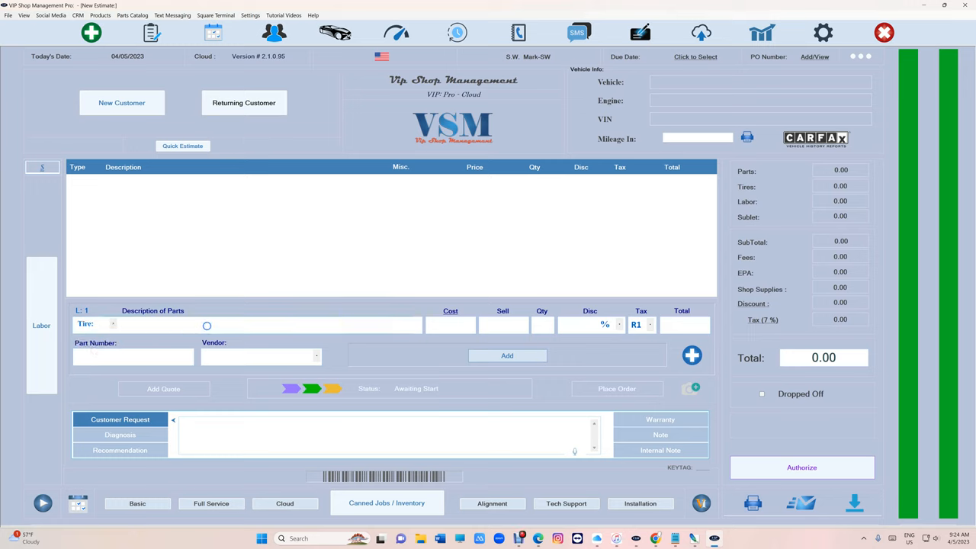
mouse_move(823, 32)
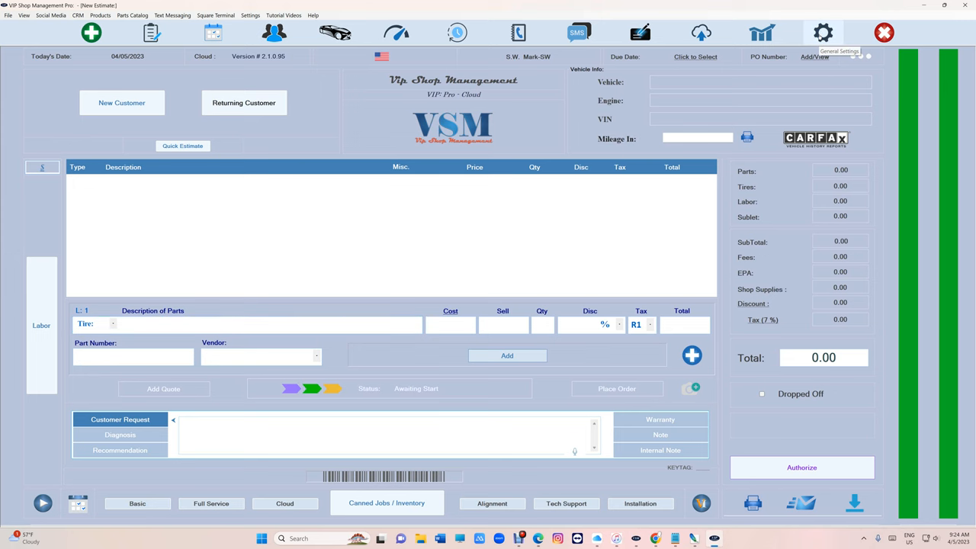
Step: Open and close General Settings and Invoice Settings to return to the WorkFlow screen
click(823, 32)
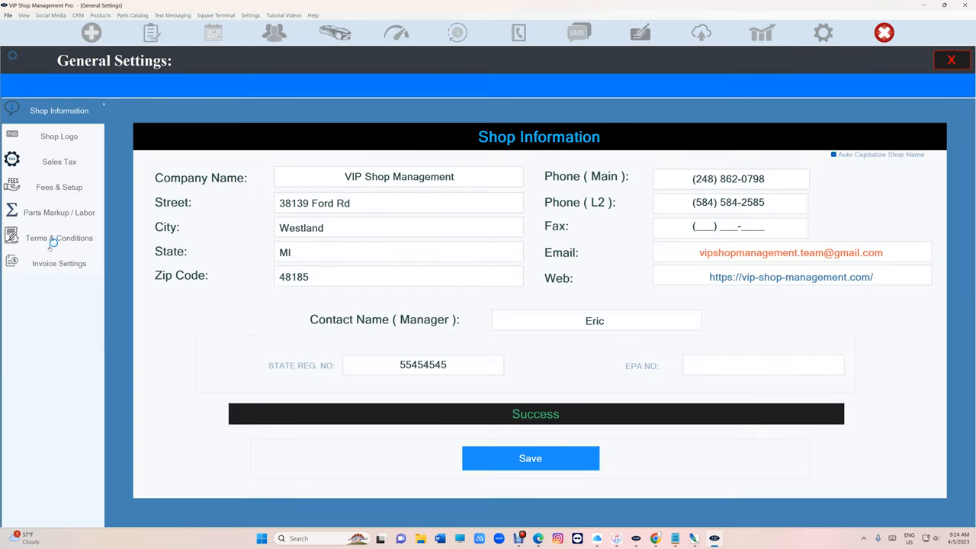
click(59, 263)
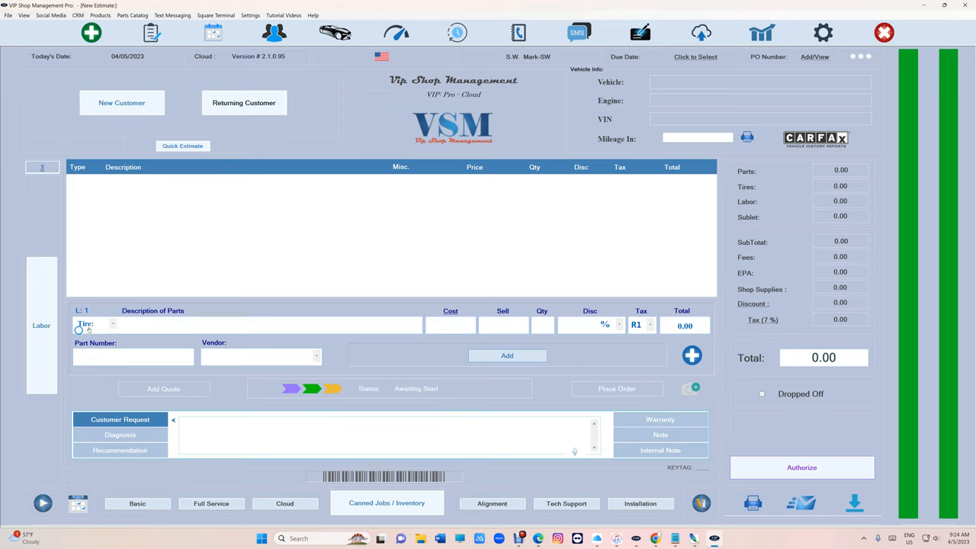
click(113, 323)
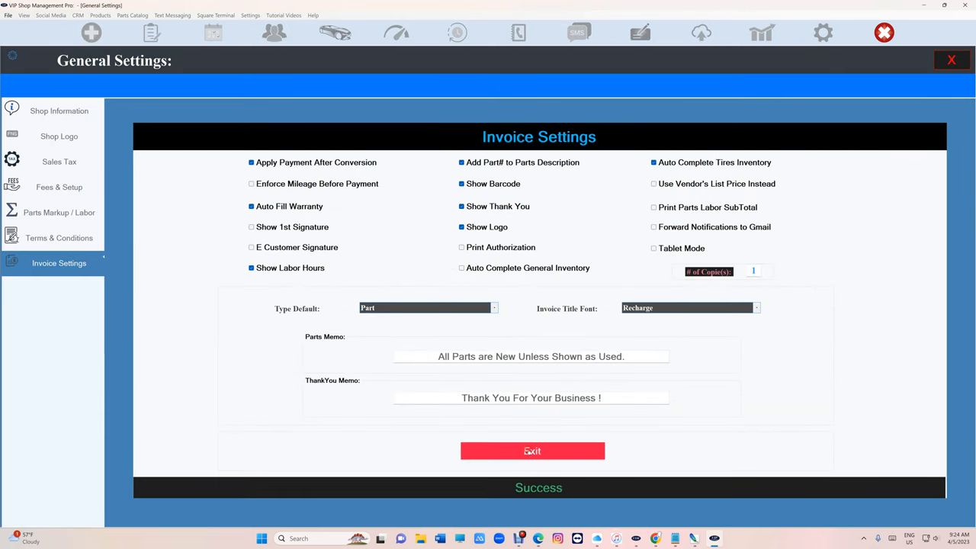
click(532, 451)
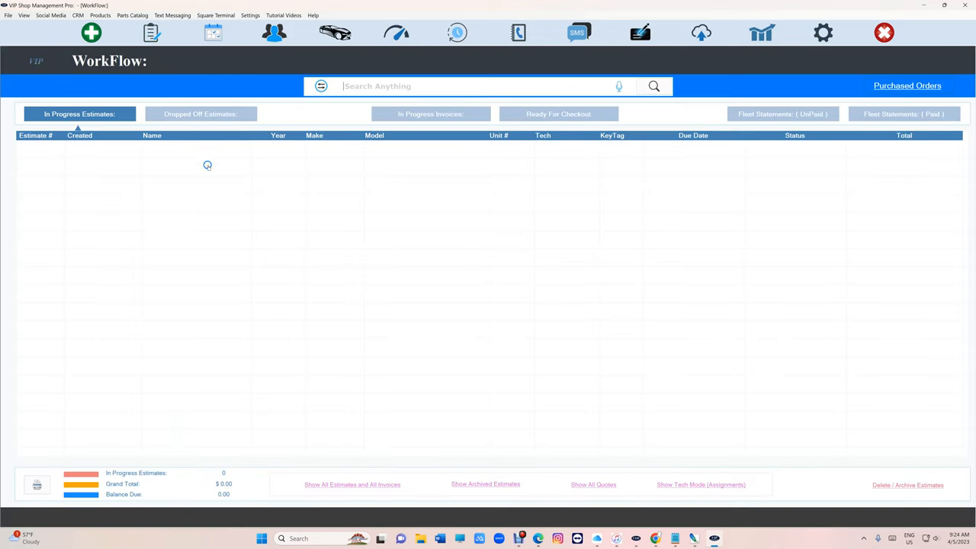
Step: Search customers for 'mark' and start a new estimate for the 2009 Mercury Milan Premier
click(273, 32)
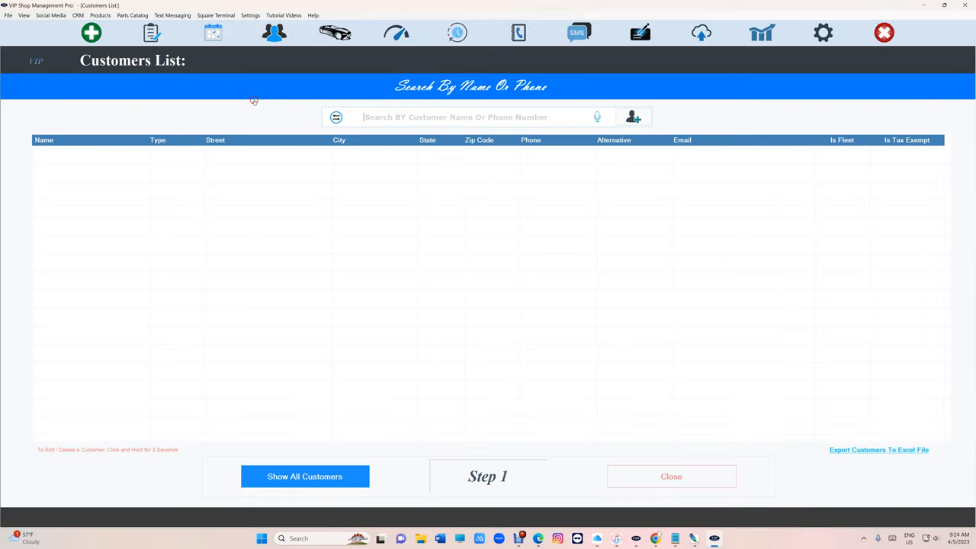
text(mark)
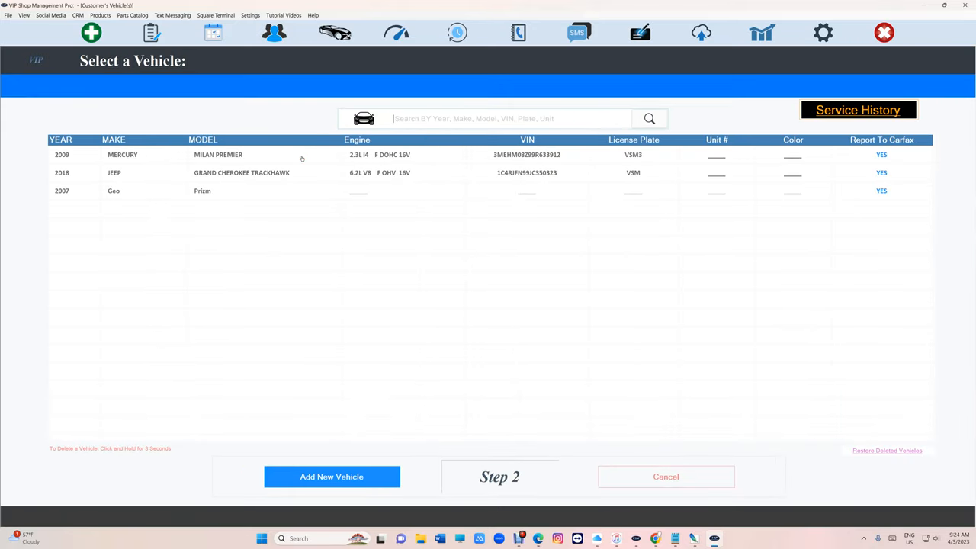
click(331, 477)
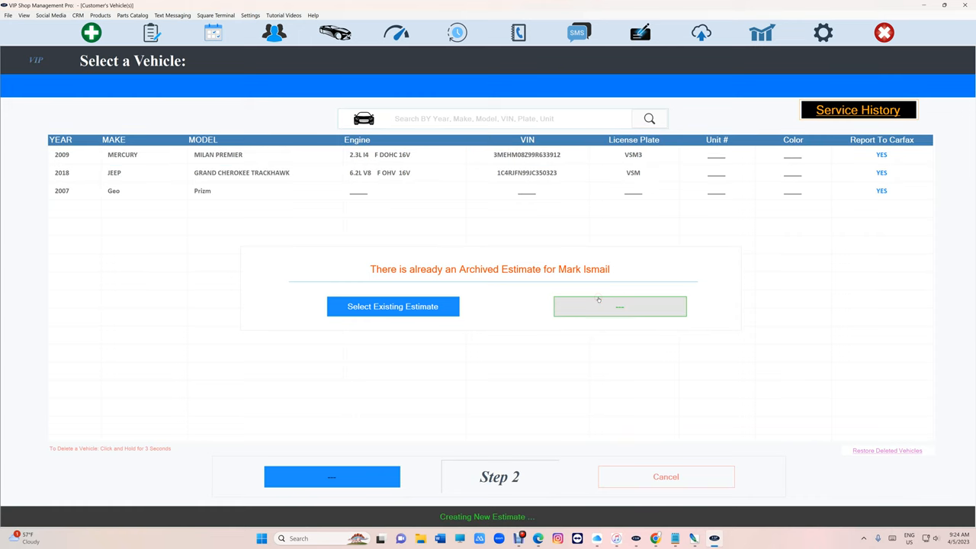
click(620, 306)
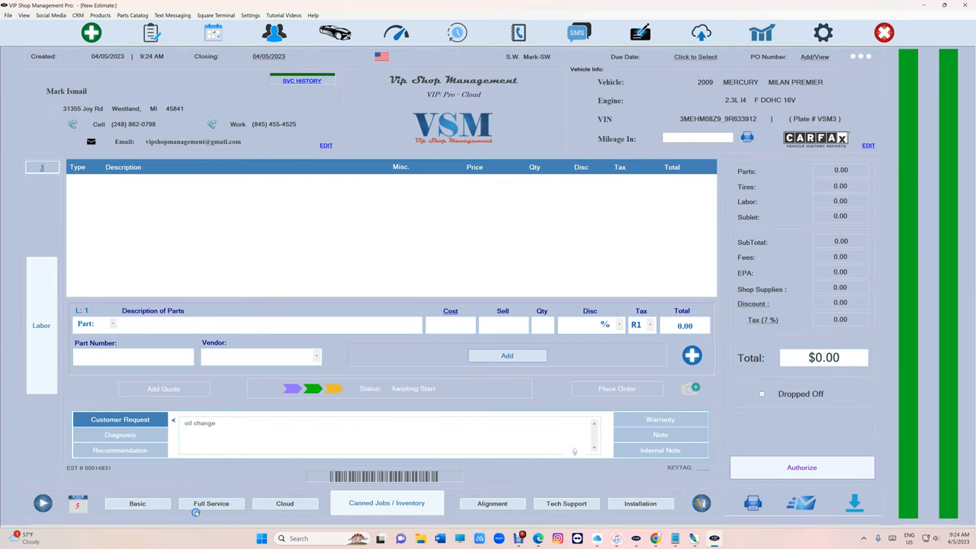
Step: Add oil change, front struts, radiator, lower ball joints and RR hub bearing jobs ($1665.43)
click(386, 503)
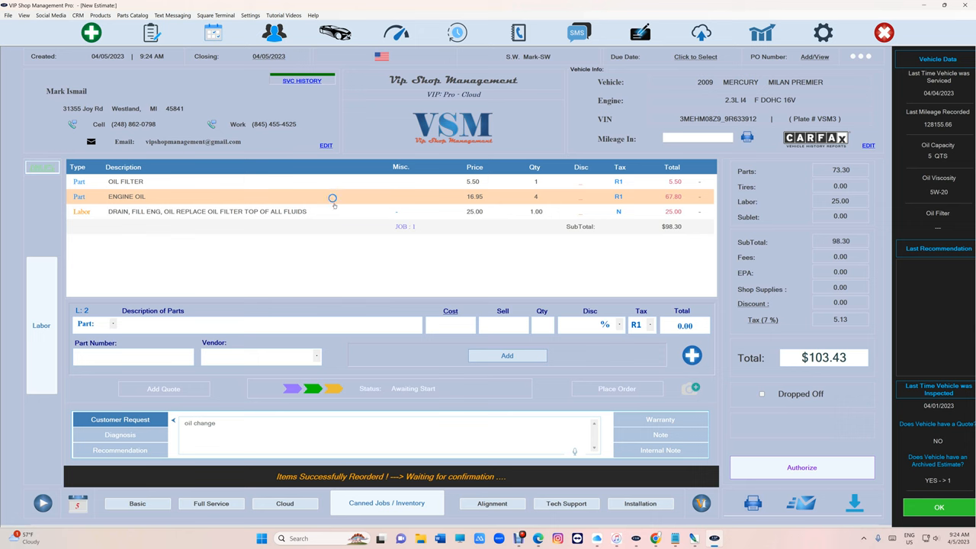
click(386, 503)
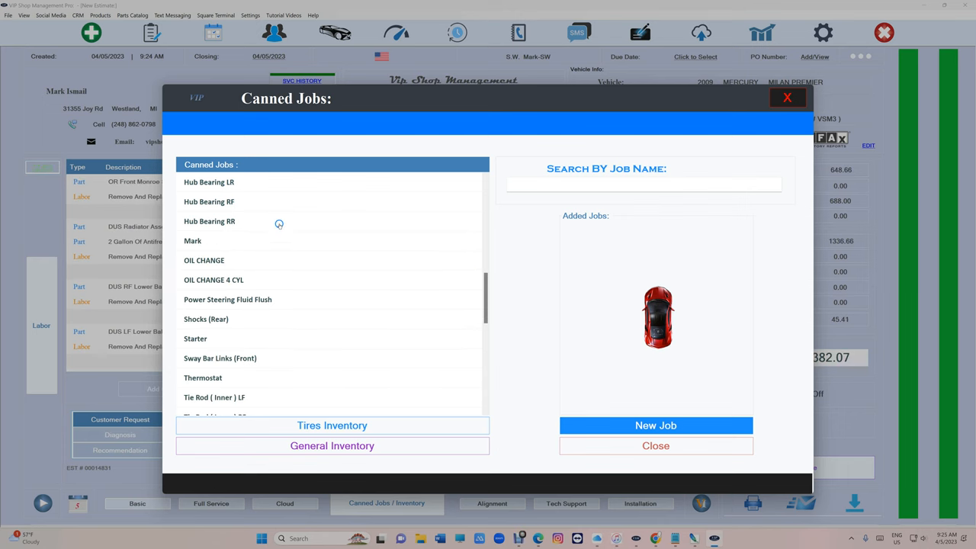
click(655, 446)
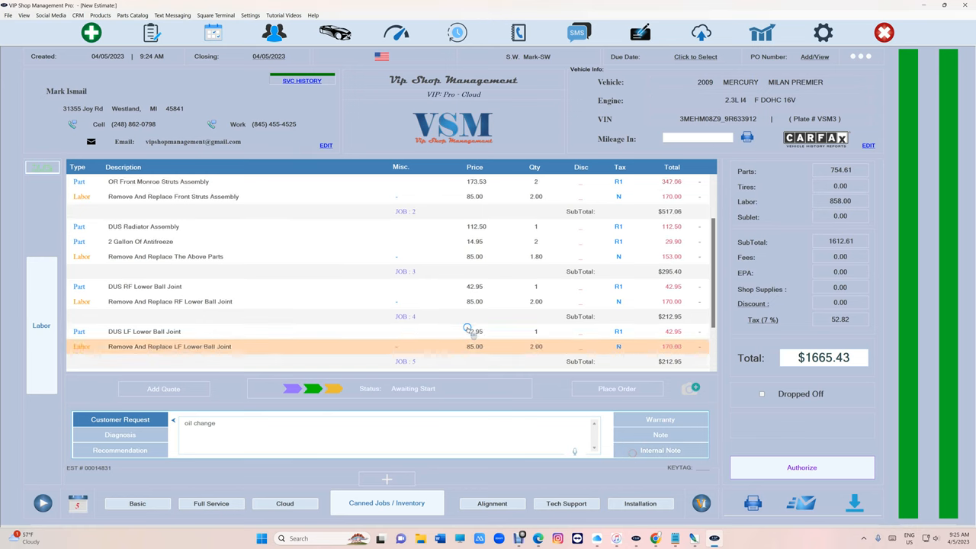
scroll(down, 3)
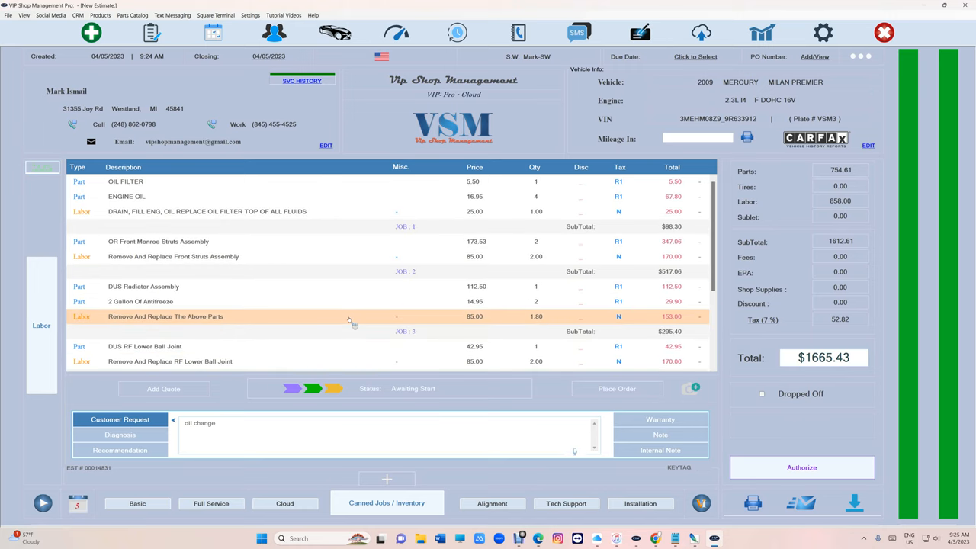
scroll(down, 3)
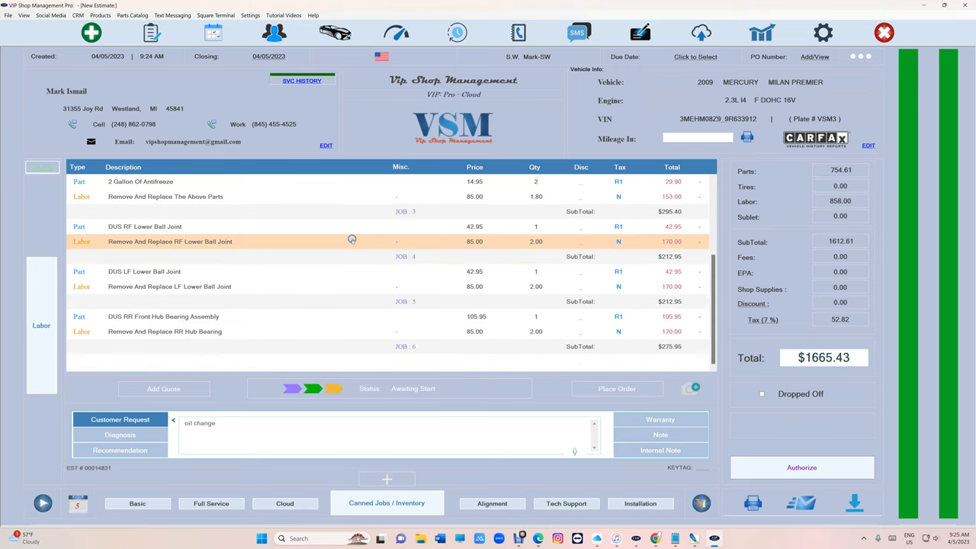
click(404, 346)
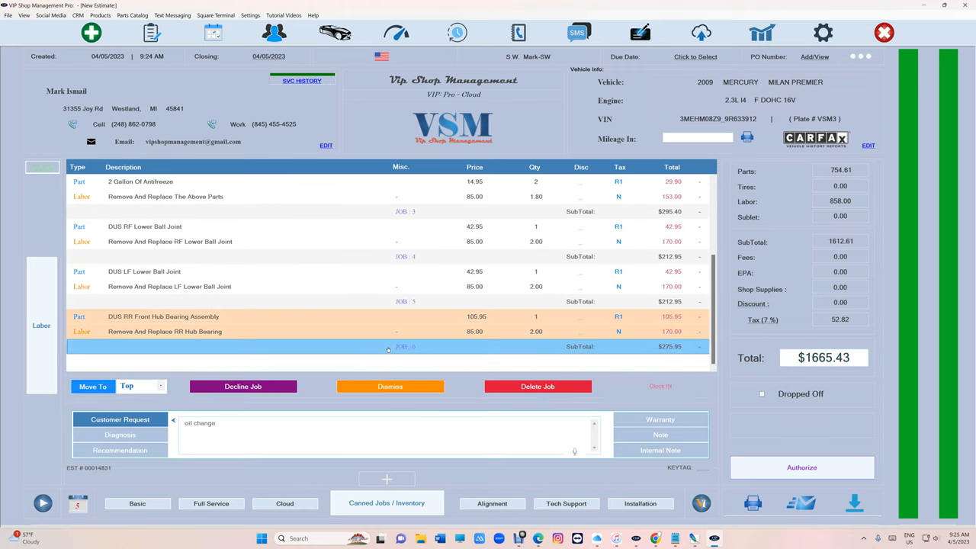
click(161, 386)
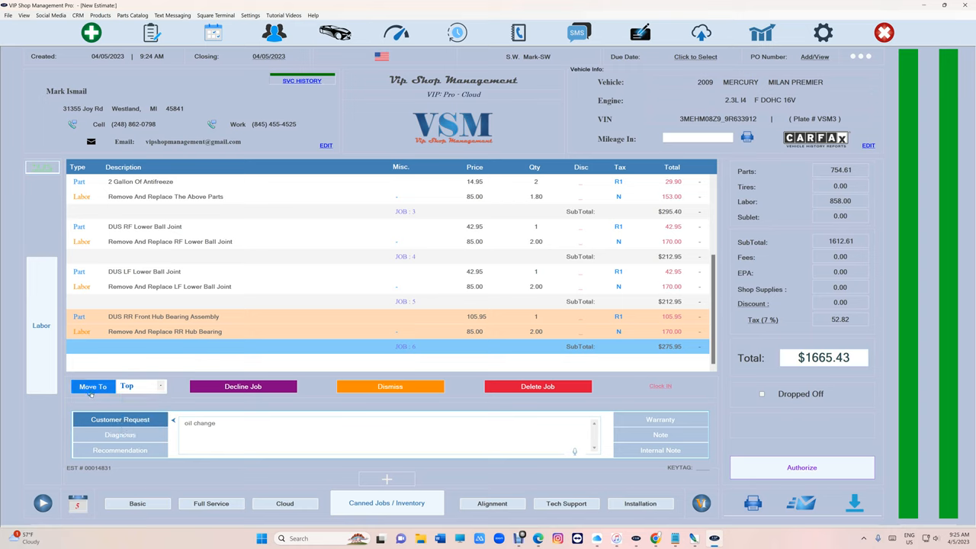
click(92, 386)
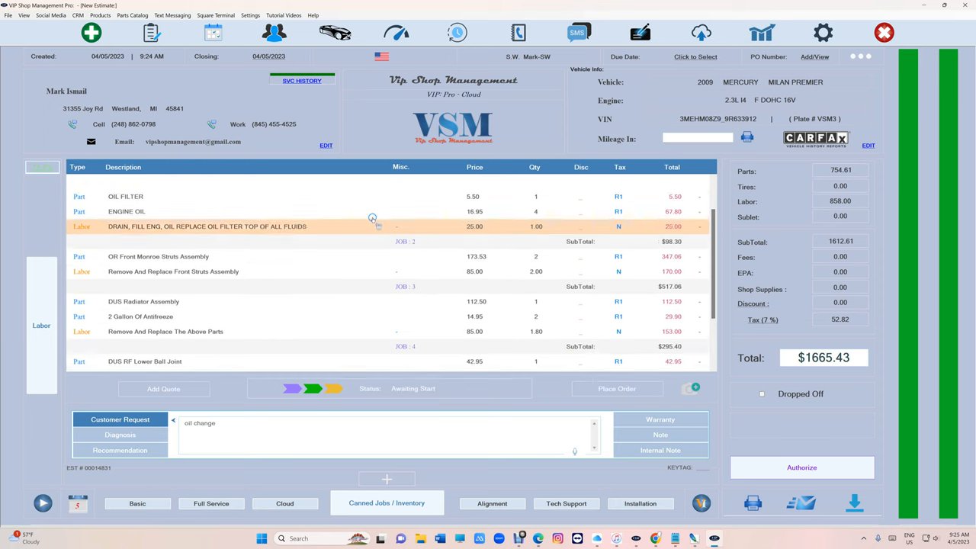
scroll(down, 3)
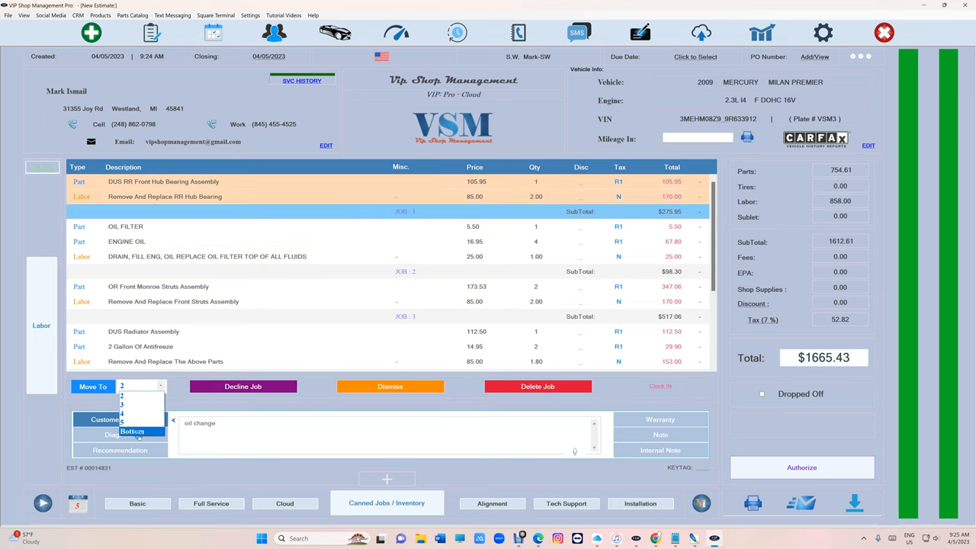
click(132, 432)
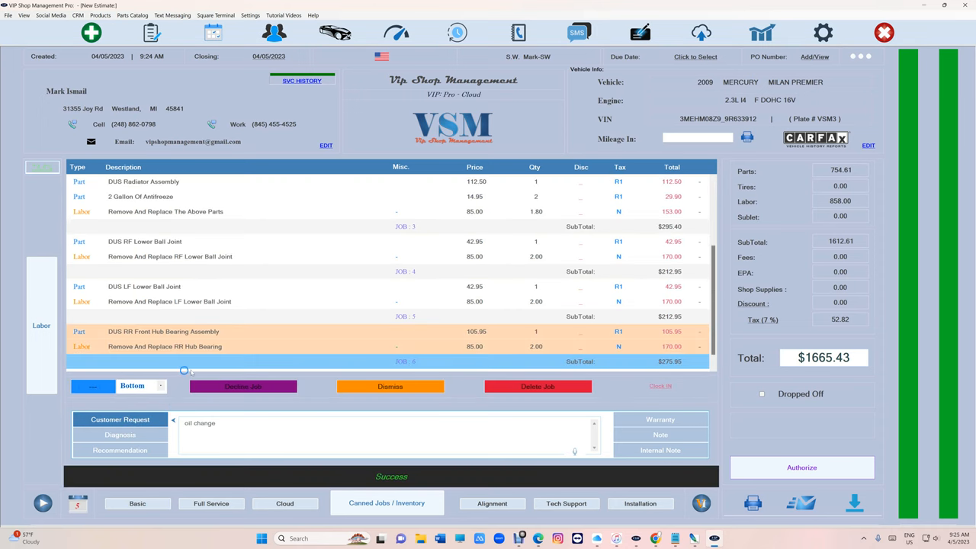